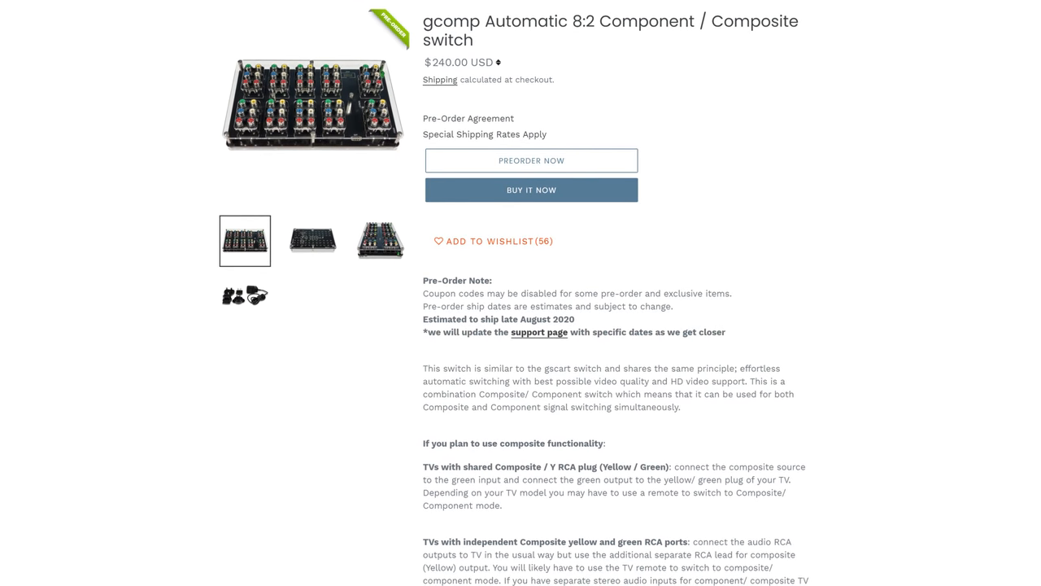
scroll(down, 3)
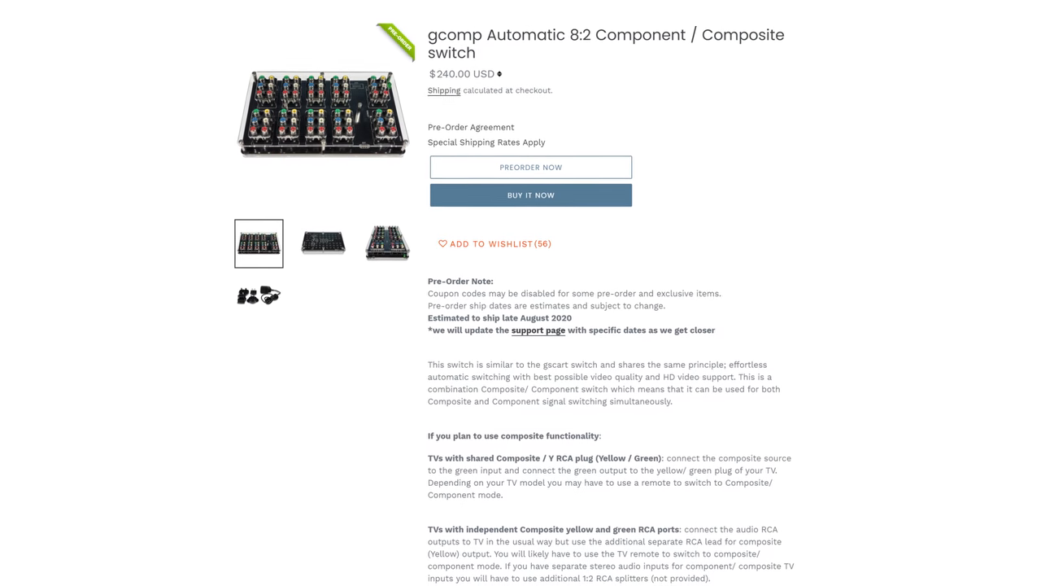
scroll(up, 3)
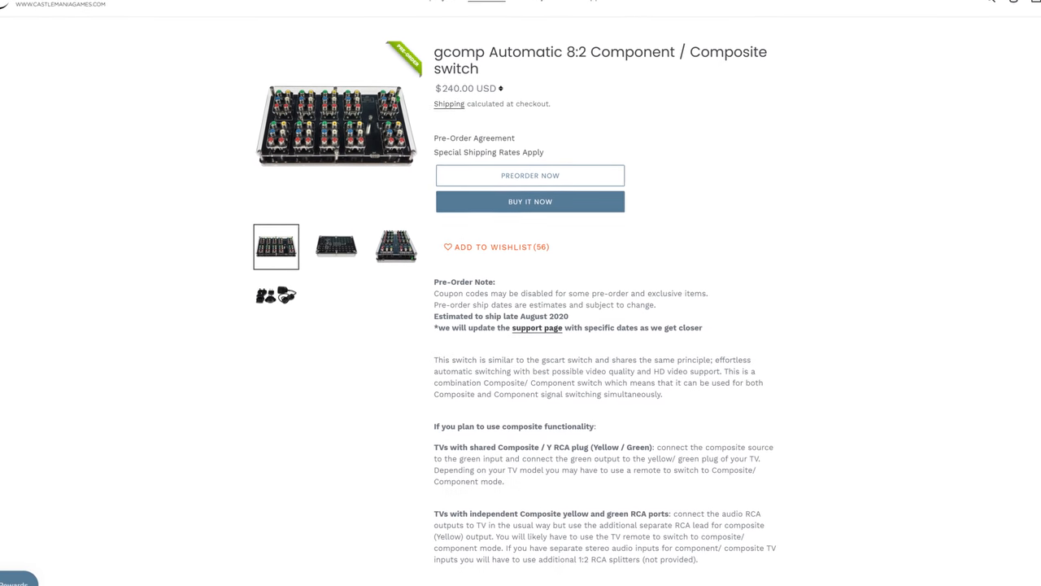
scroll(up, 3)
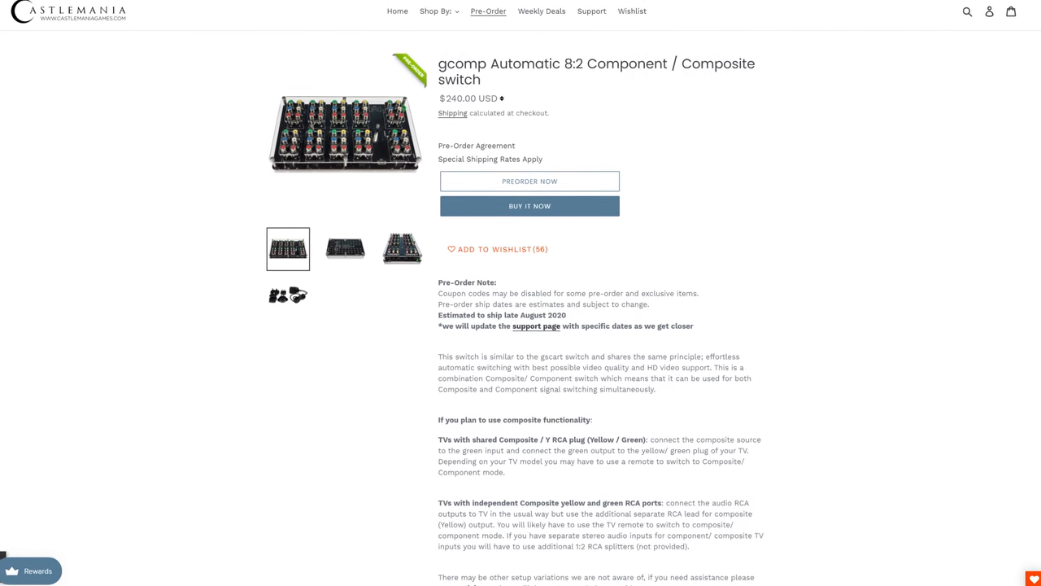